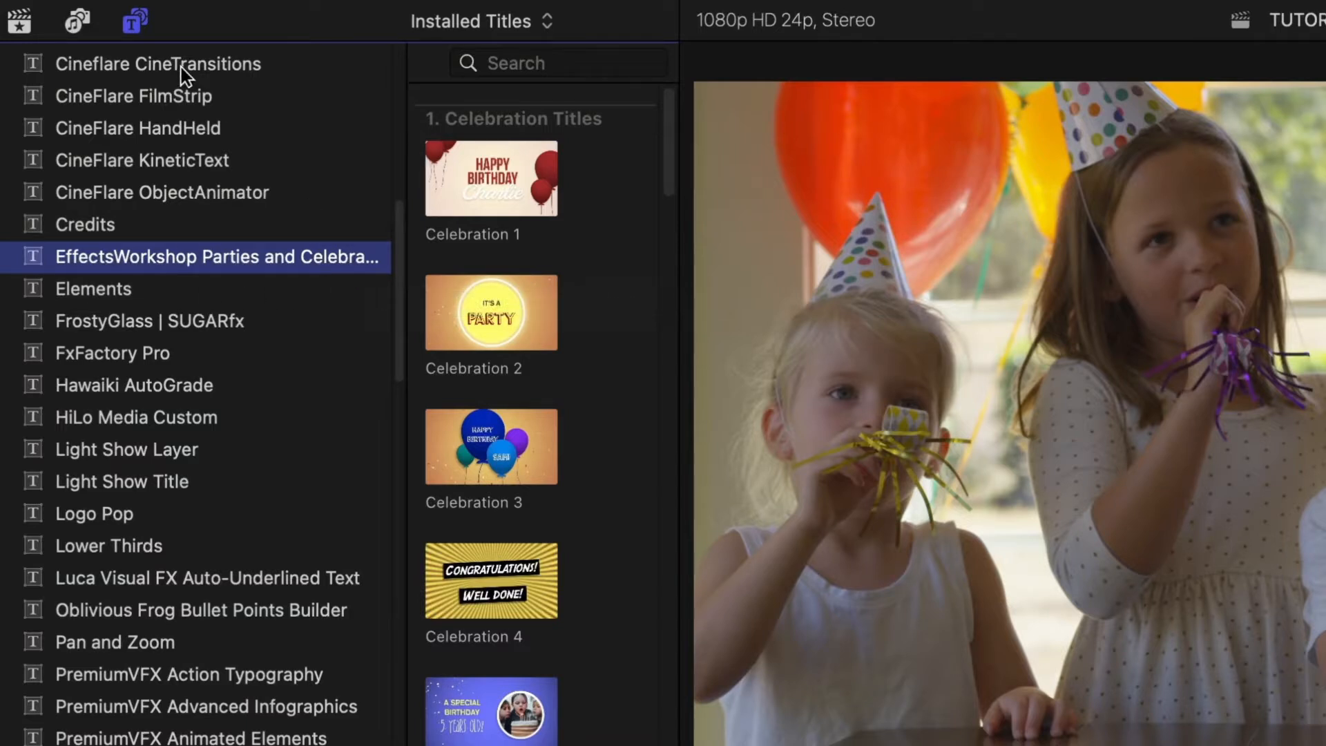
Hide the title categories sidebar and scroll through the Parties and Celebrations thumbnails.
left_click(134, 21)
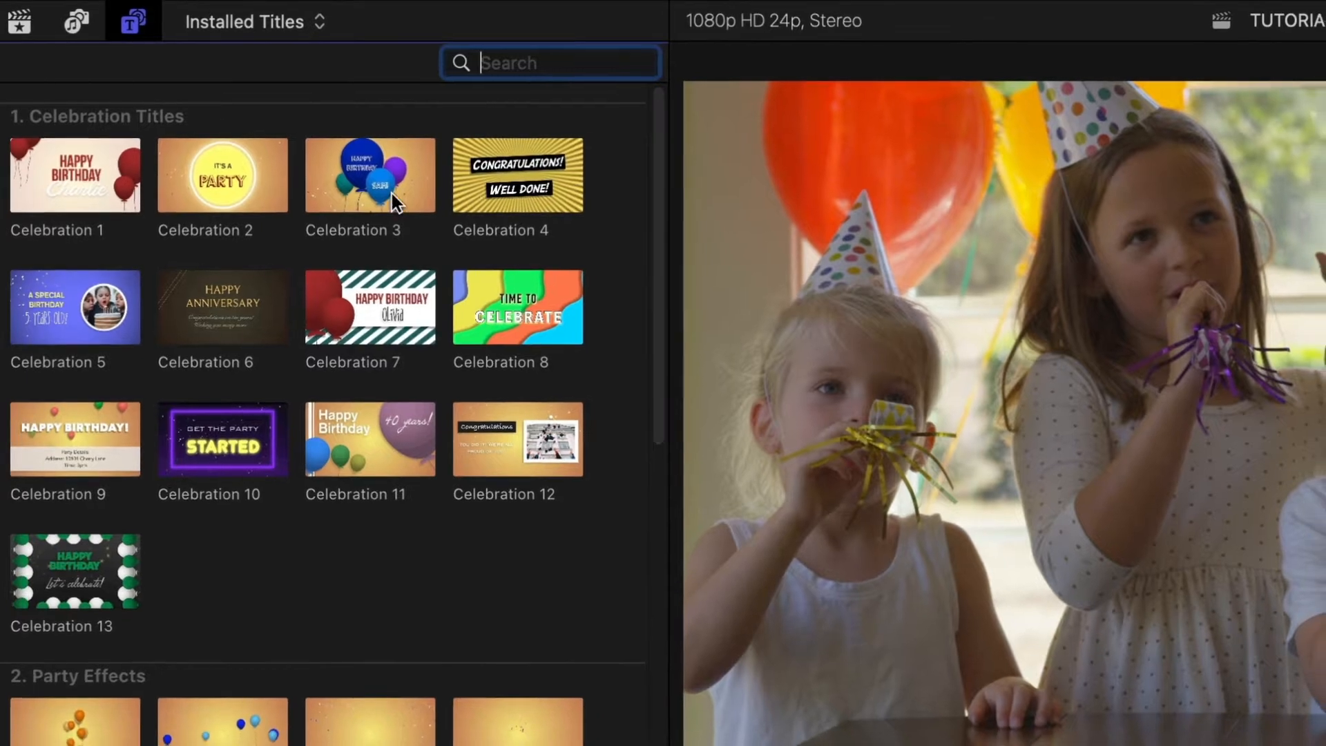
scroll("down", 3)
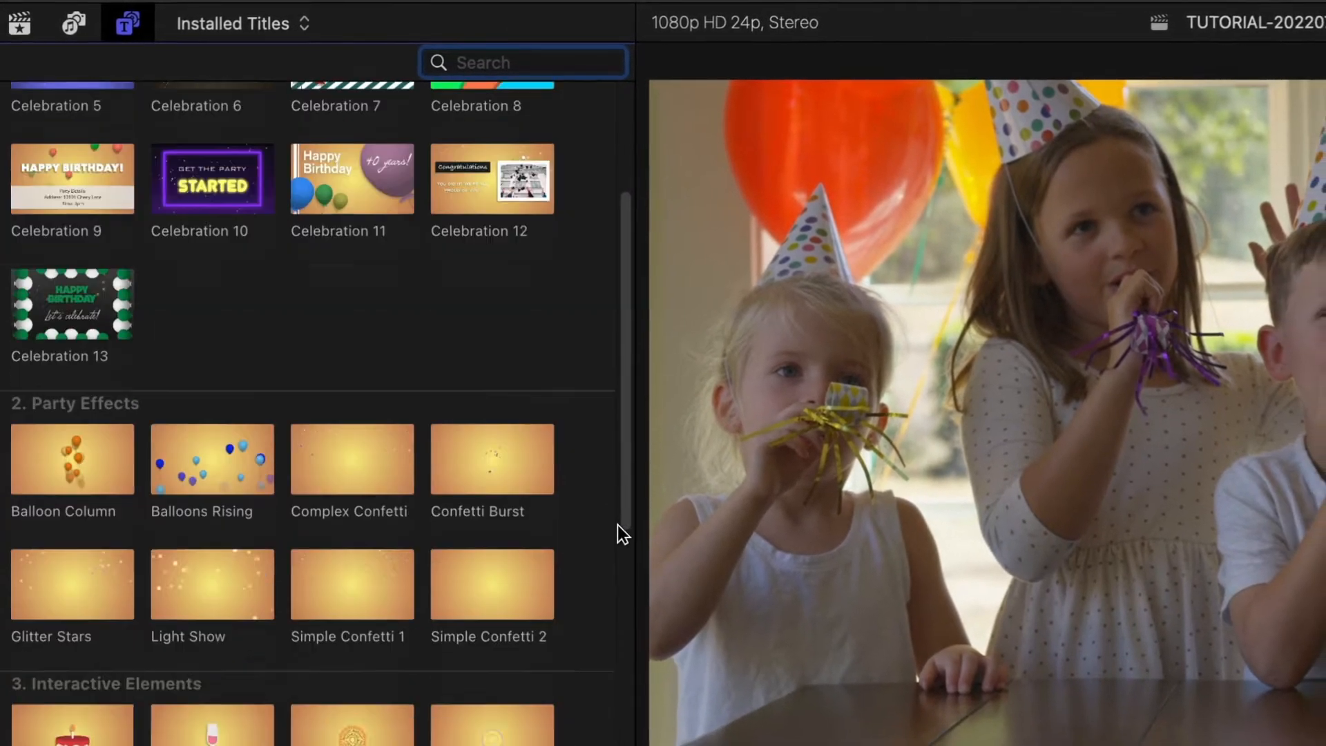
scroll("down", 3)
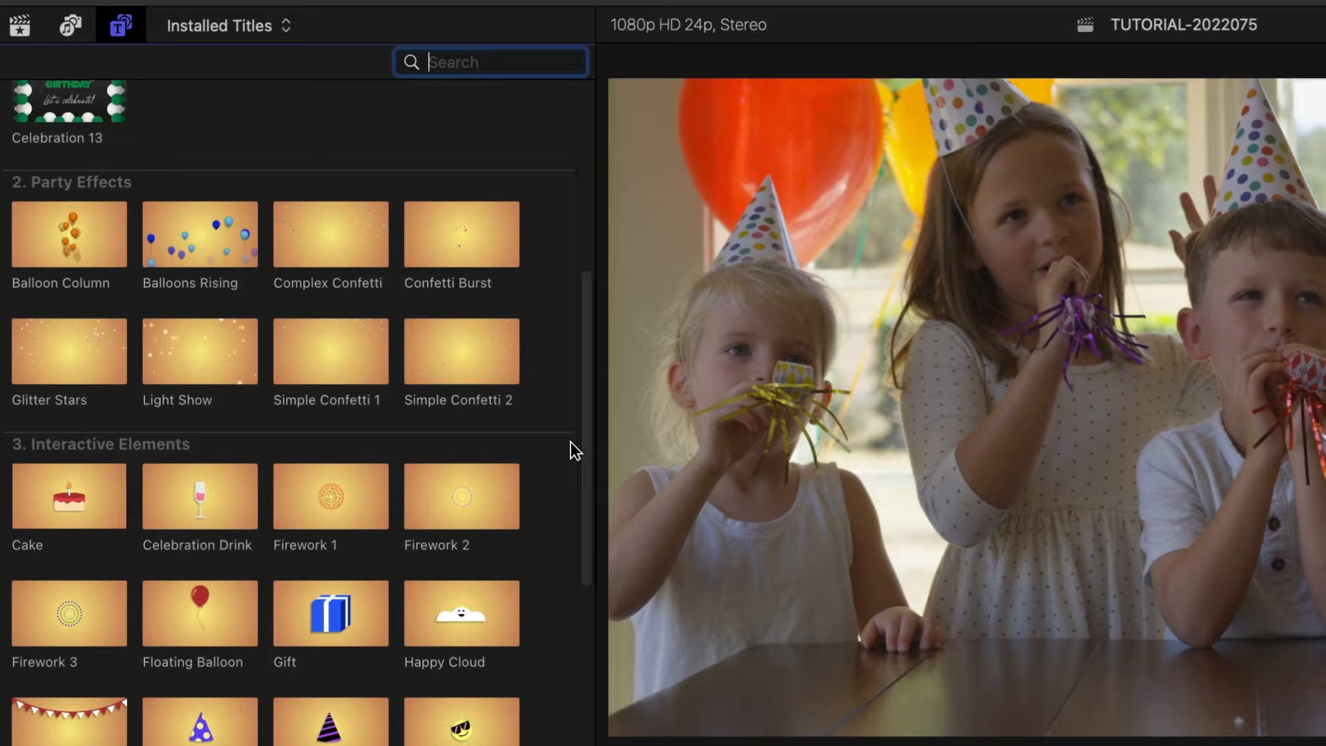
scroll("down", 3)
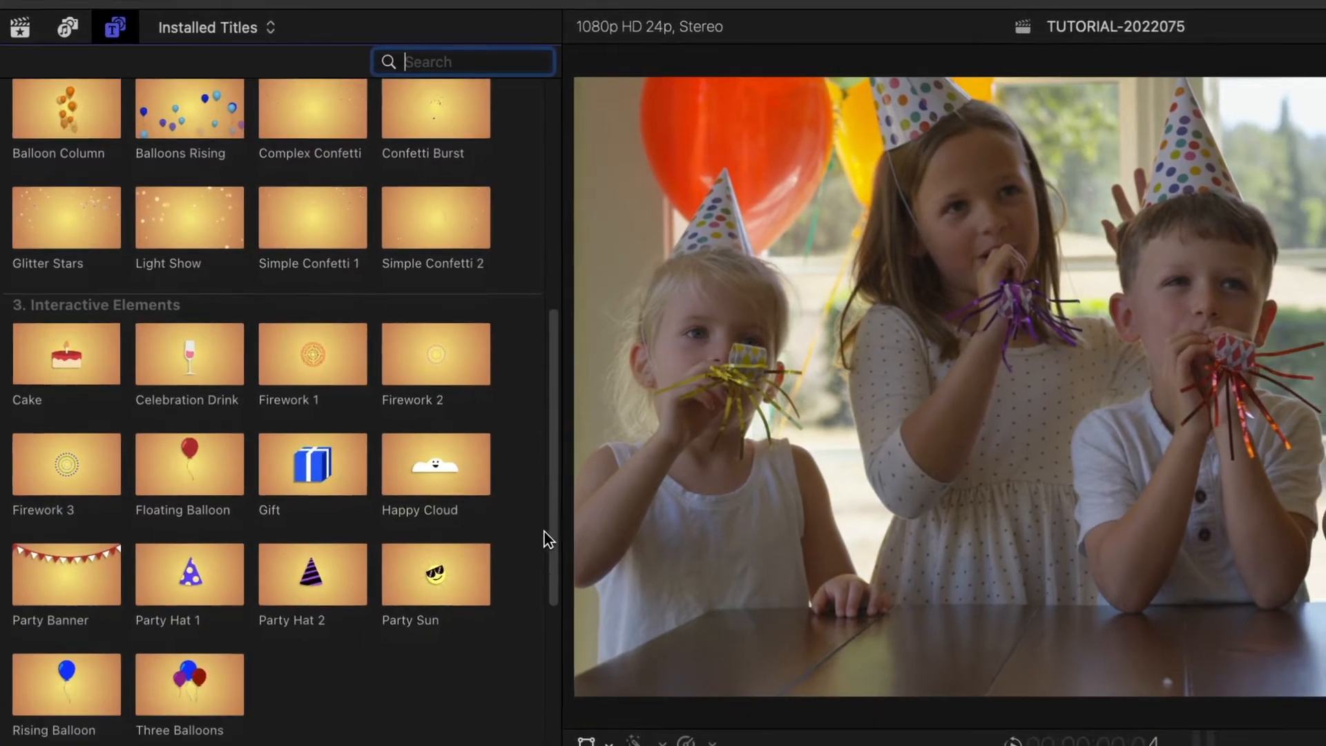
scroll("down", 3)
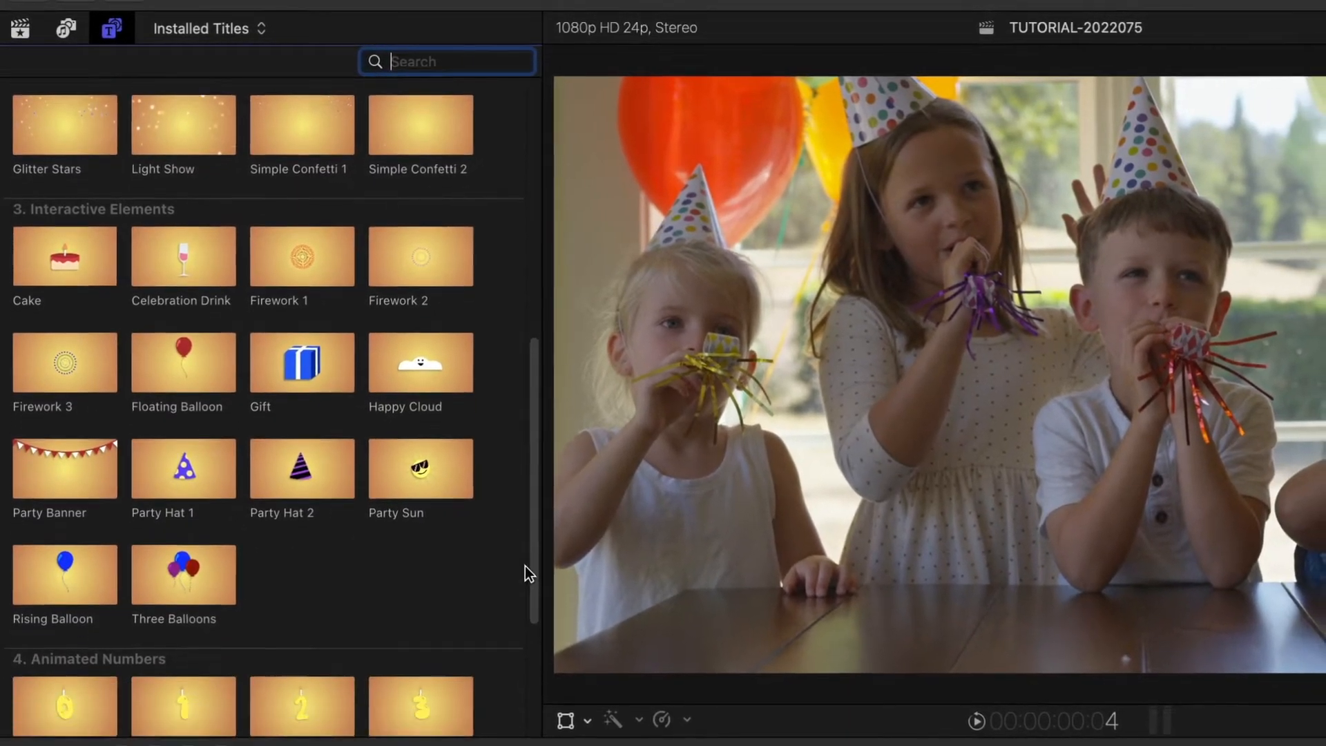
scroll("down", 3)
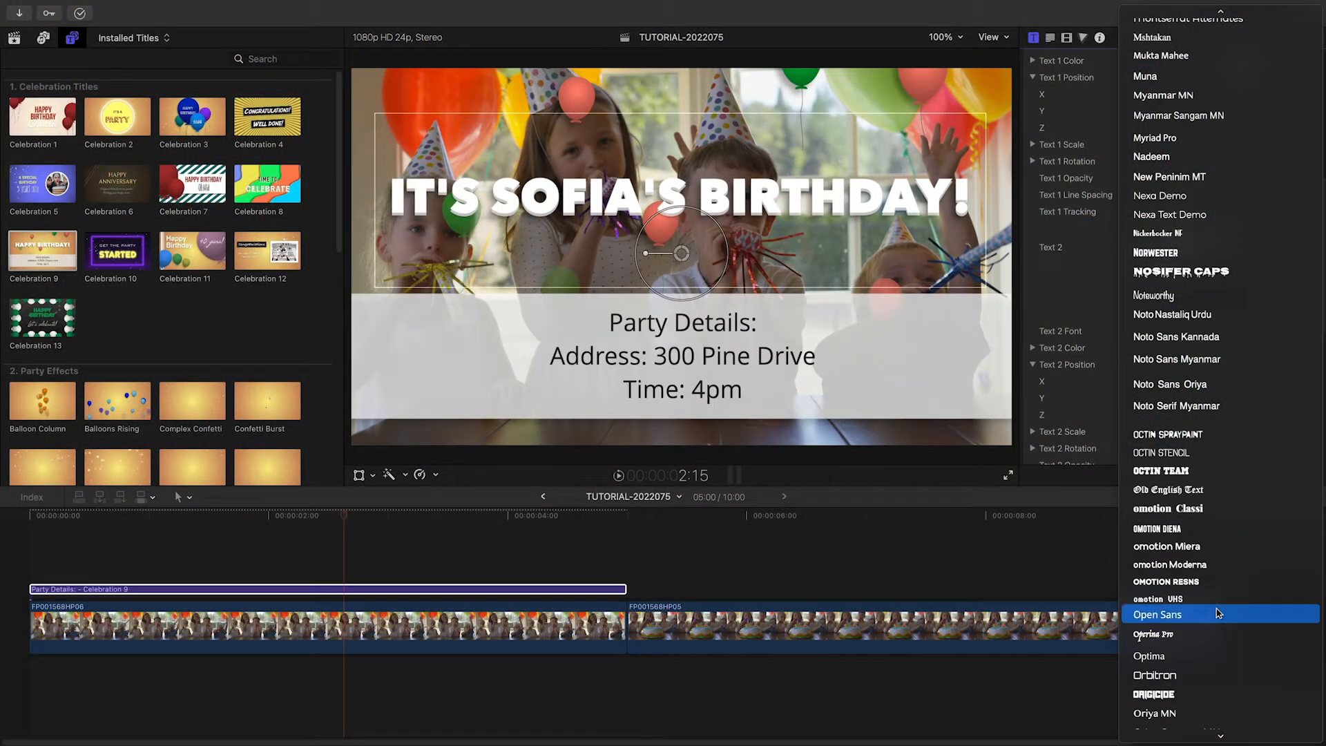
Set the Celebration 9 party details text to Open Sans.
left_click(1158, 613)
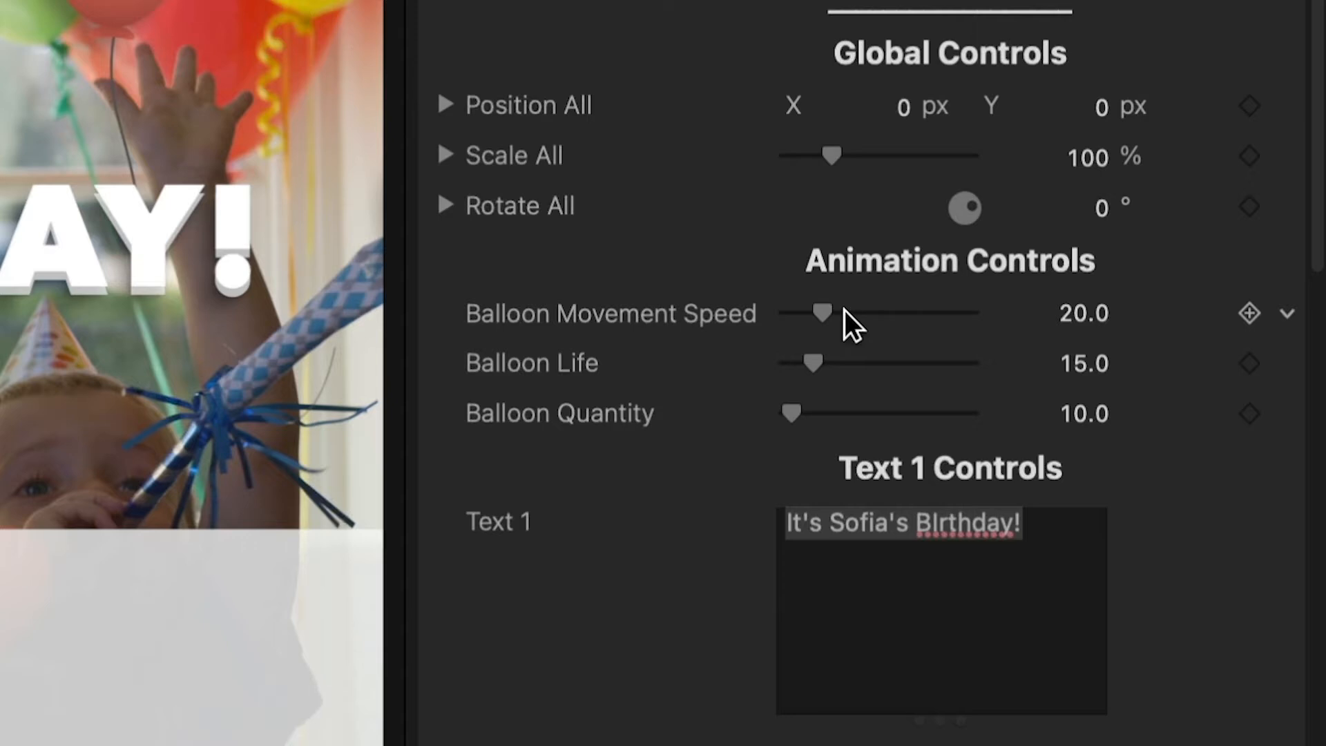
Raise Balloon Movement Speed to about 51, Life to 44.5 and Quantity to 117.
left_click_drag(819, 313, 1028, 388)
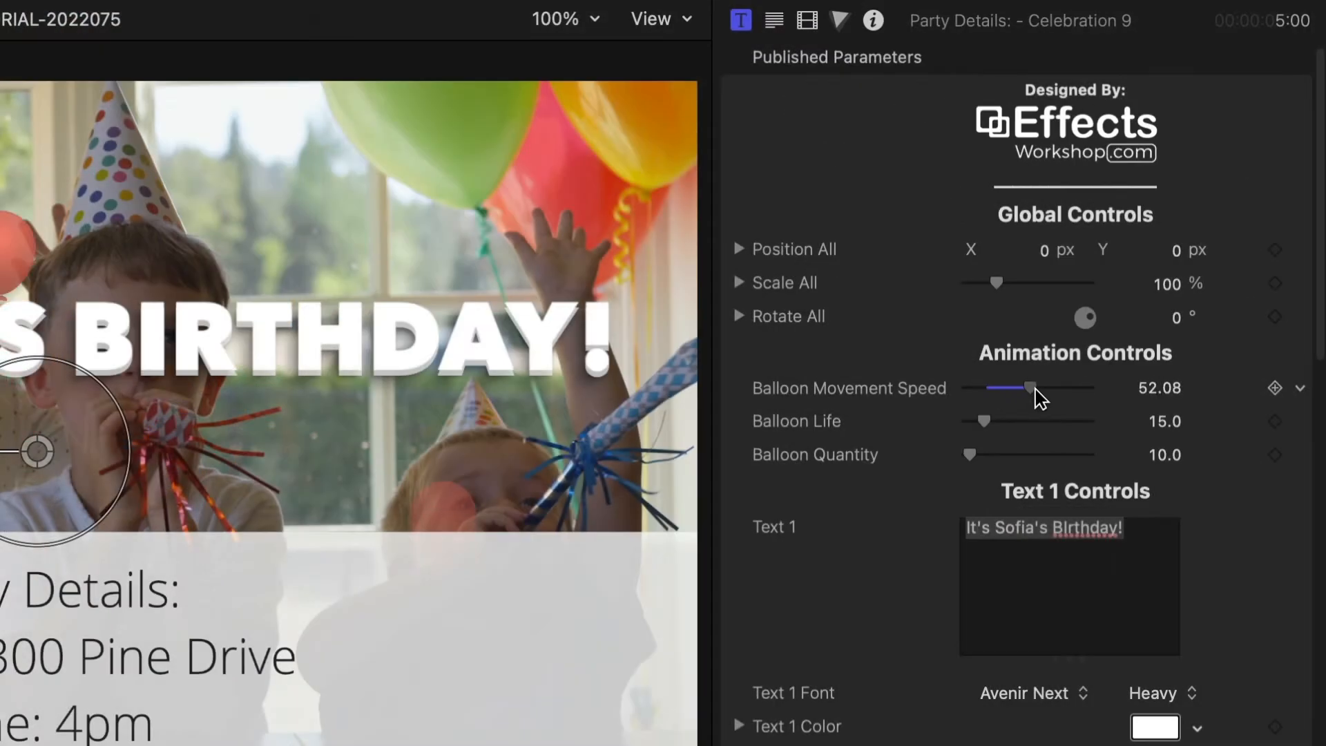
left_click_drag(971, 421, 1079, 421)
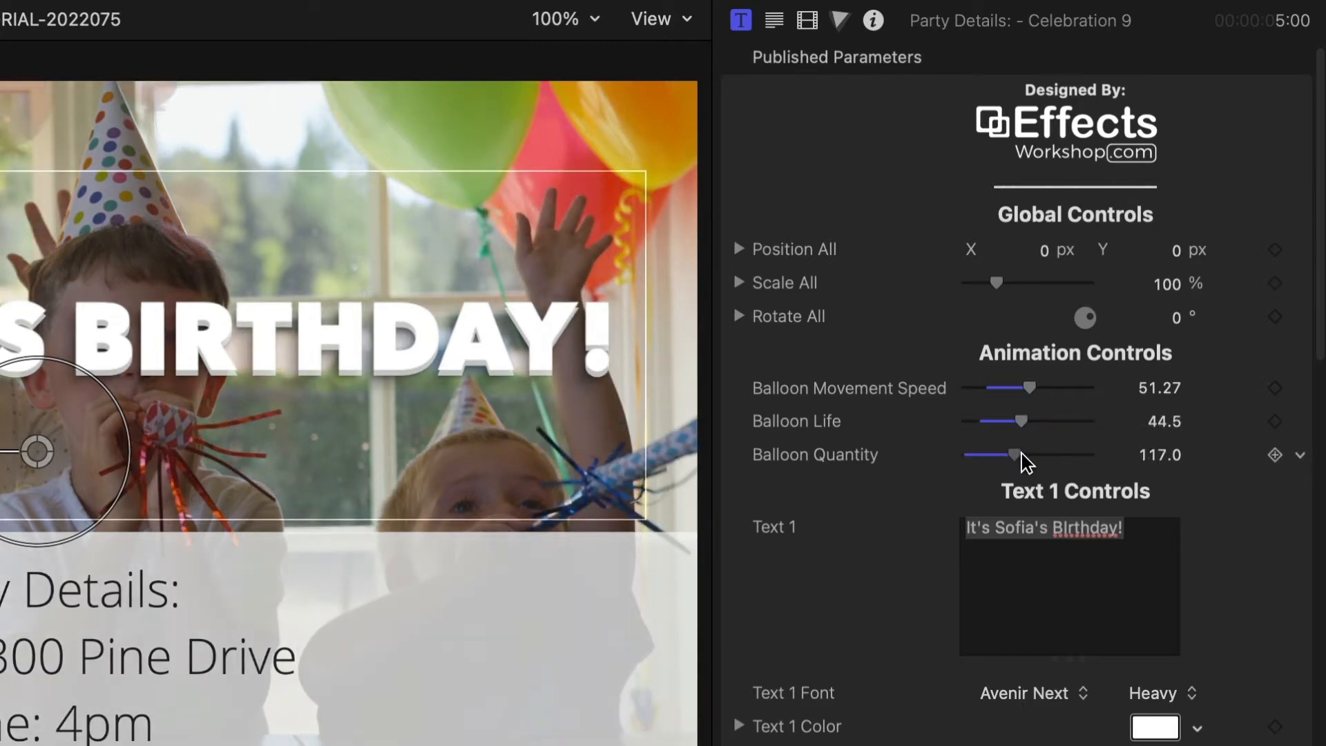
left_click_drag(1023, 454, 993, 455)
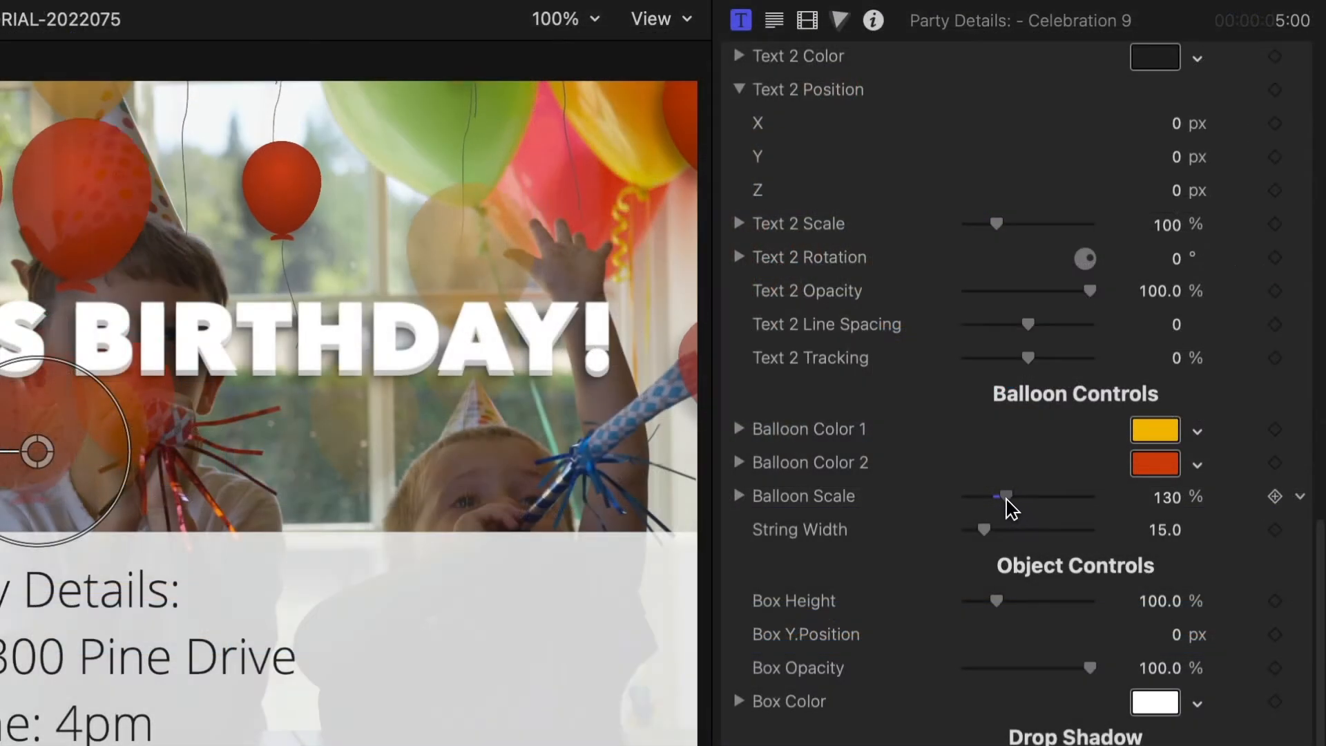
Set balloons to 119% scale with thicker strings and make the details box teal.
left_click_drag(985, 529, 1059, 528)
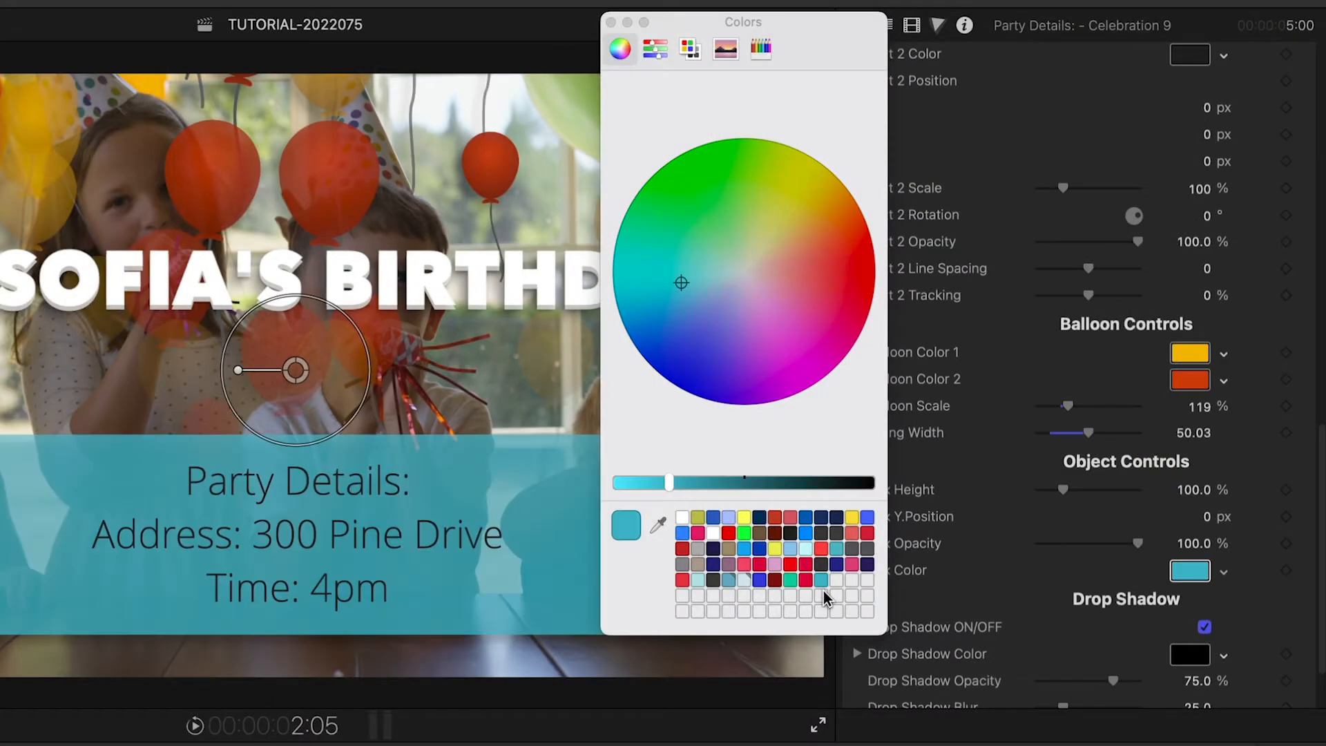
left_click(613, 22)
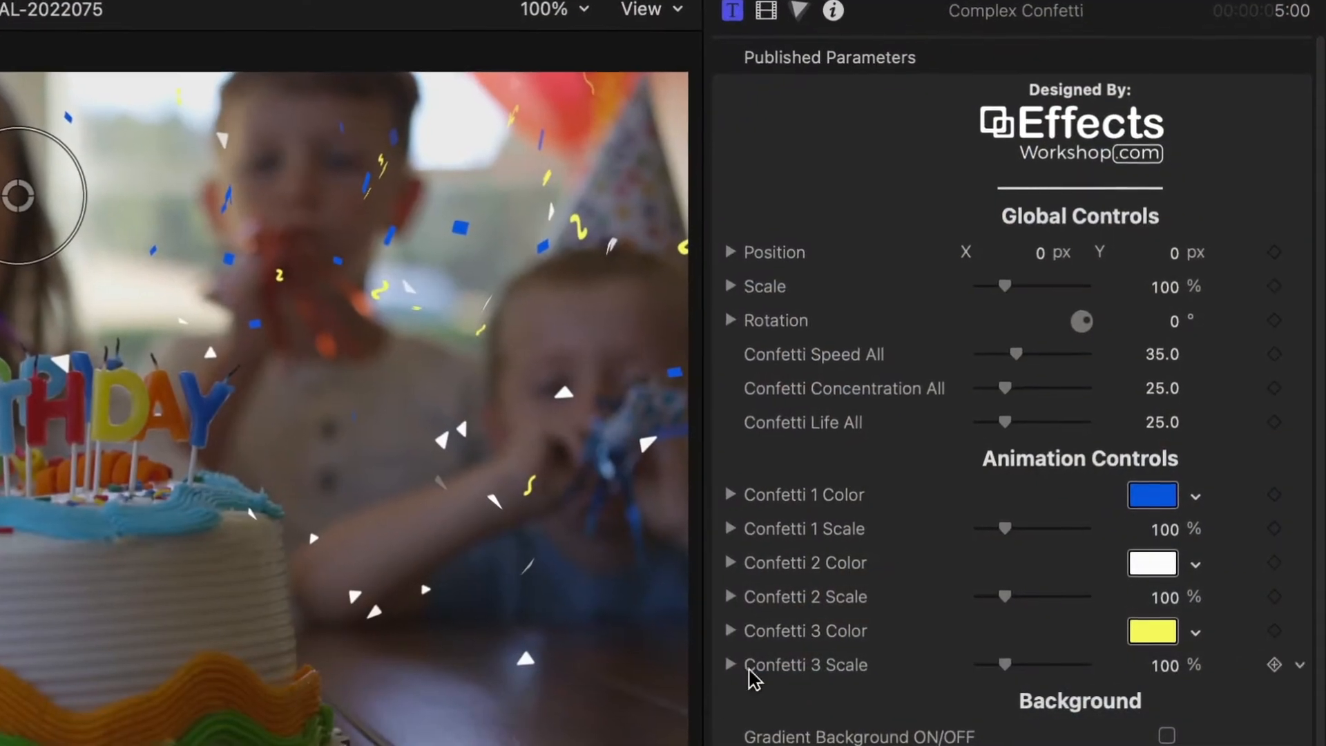
Raise Confetti Speed All, Concentration All and Life All for faster, denser, longer confetti.
left_click_drag(1021, 341, 1015, 341)
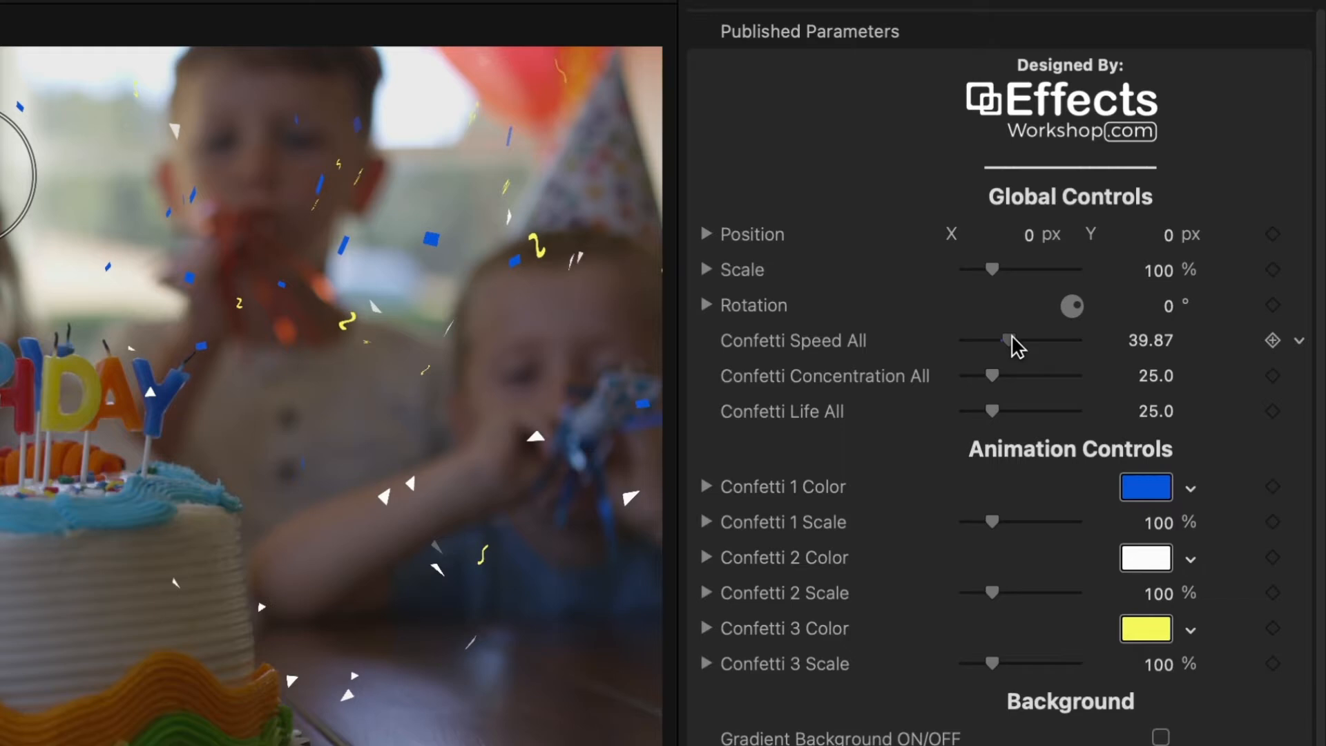
left_click_drag(985, 375, 992, 362)
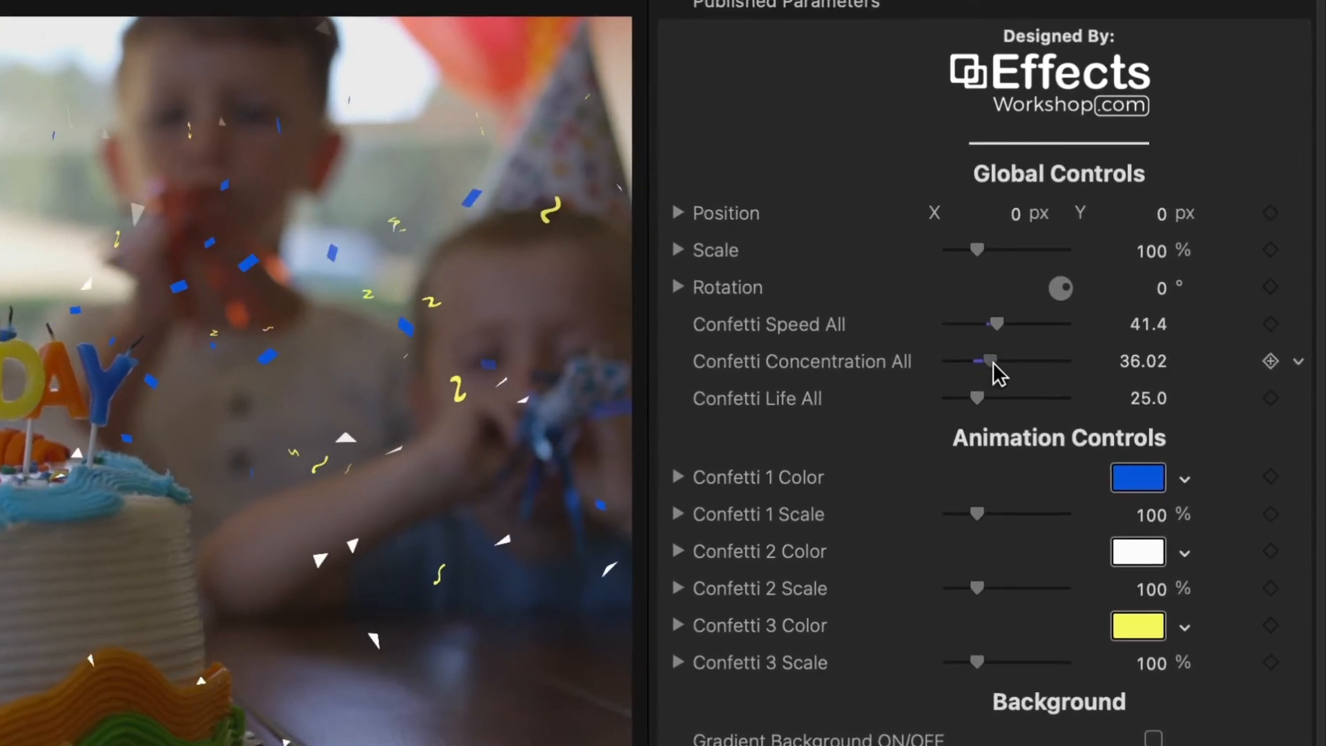
left_click_drag(947, 398, 980, 388)
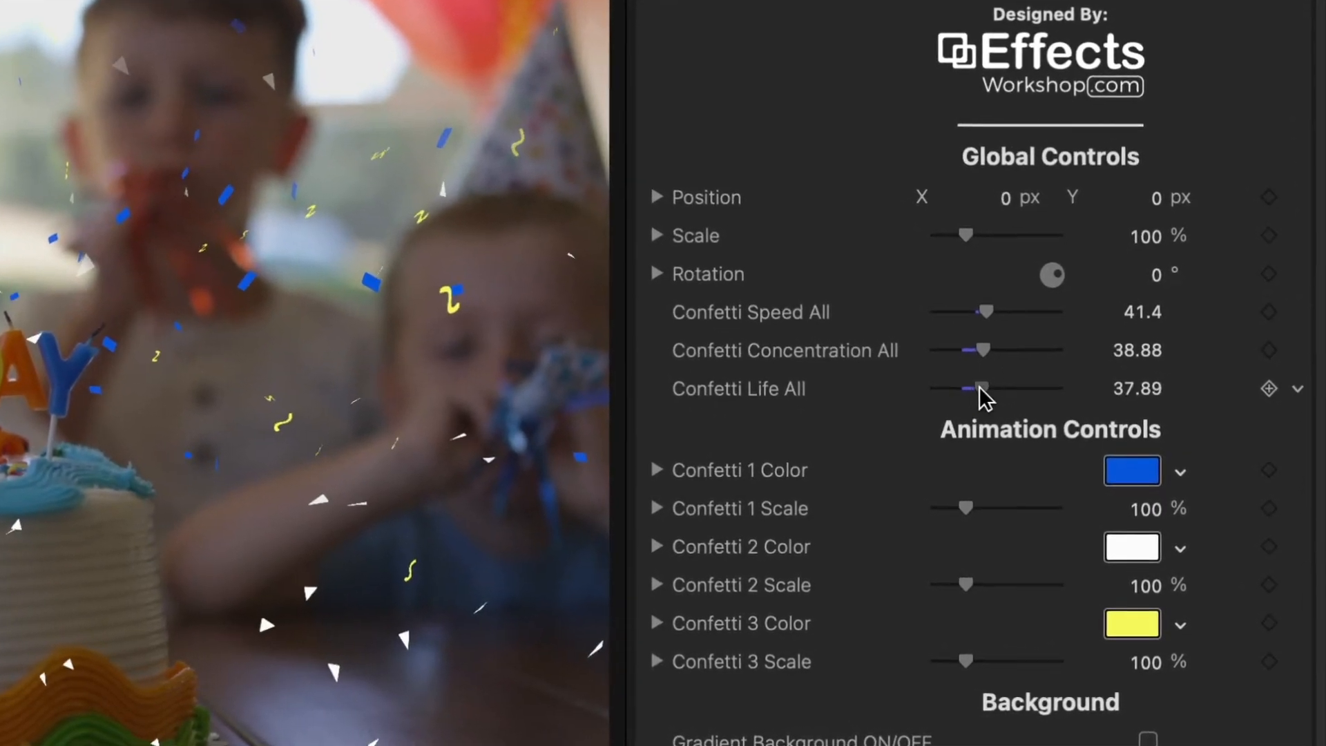
left_click_drag(981, 388, 991, 386)
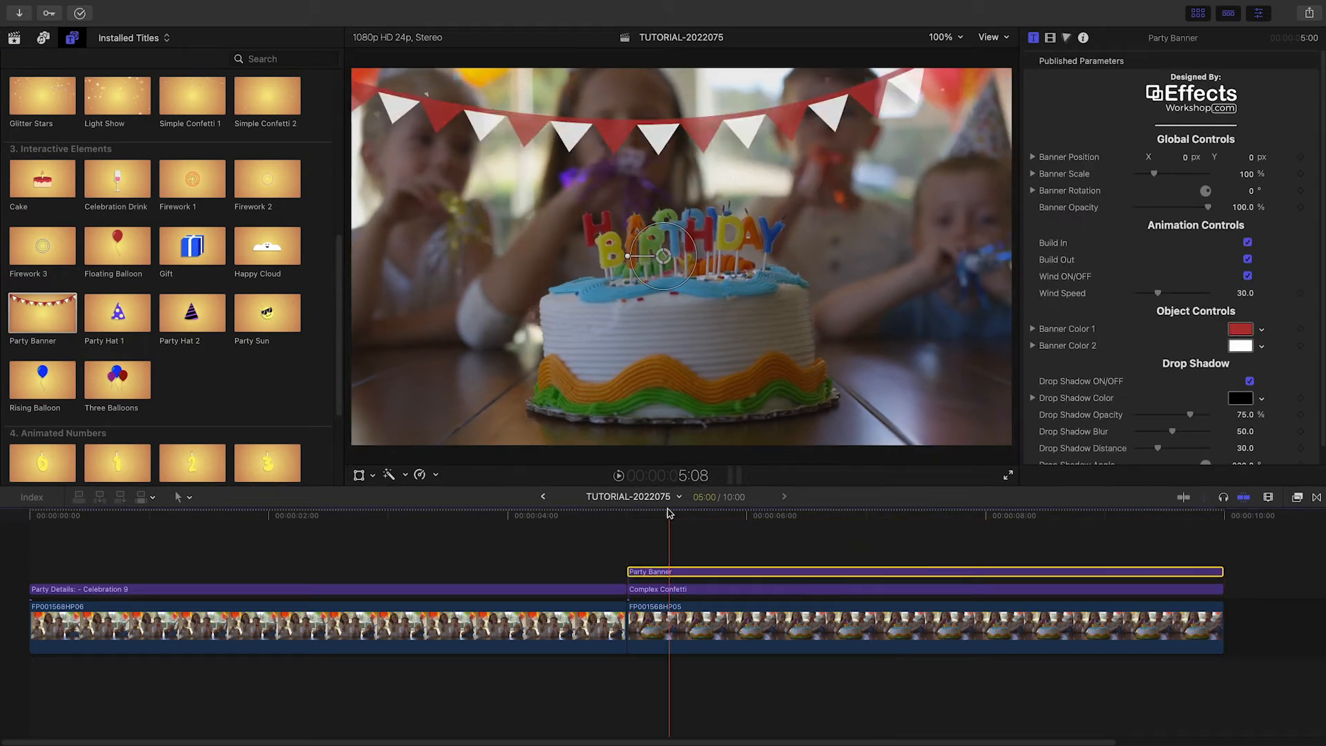
Set the Party Banner pennant colours to red and teal.
left_click(1240, 345)
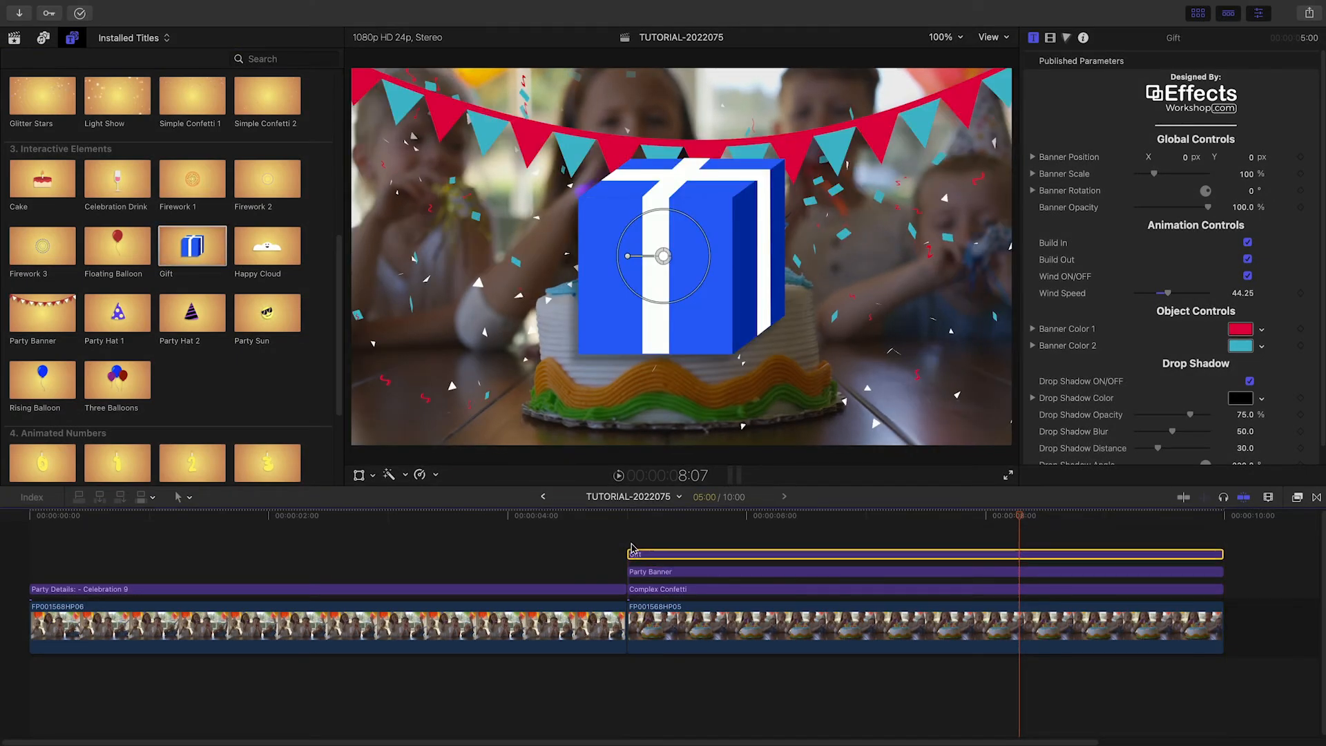
Give the Gift a red ribbon, teal sides, animation speed 22 and sizing about 16.
left_click(1260, 362)
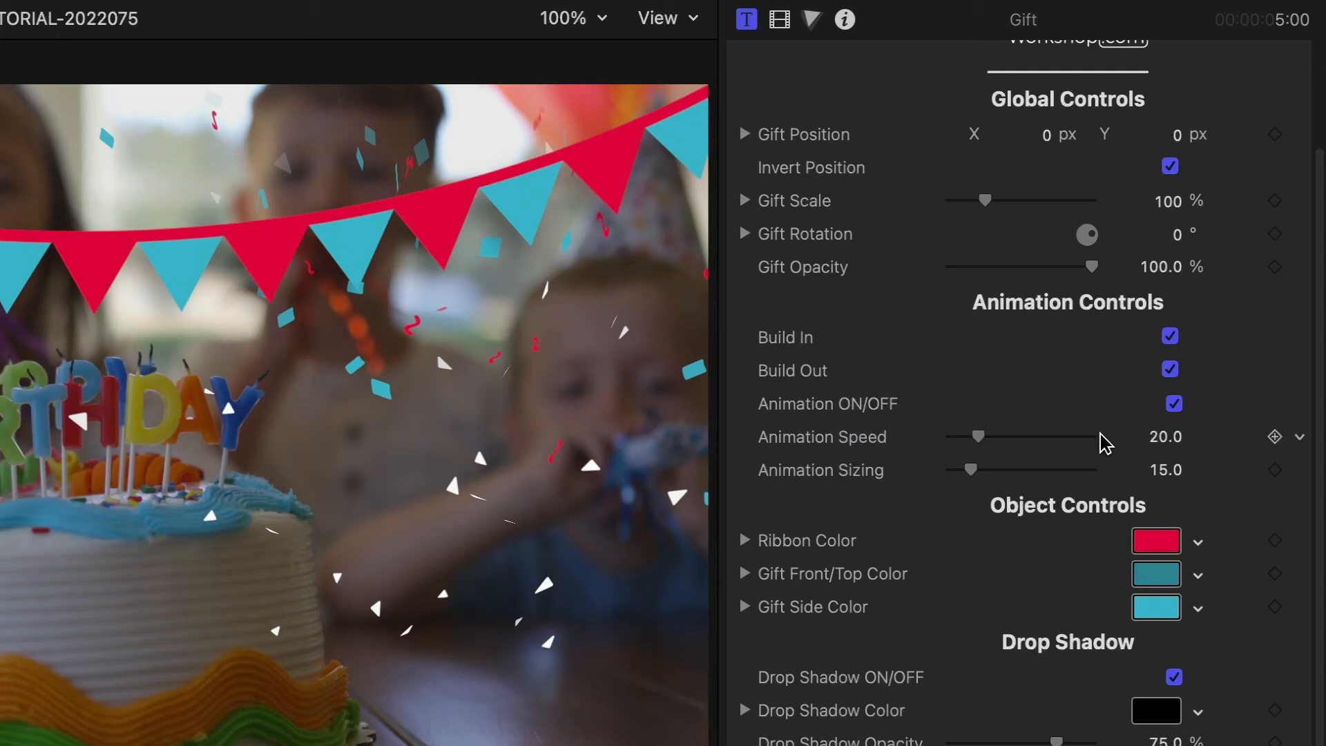
left_click_drag(971, 470, 981, 469)
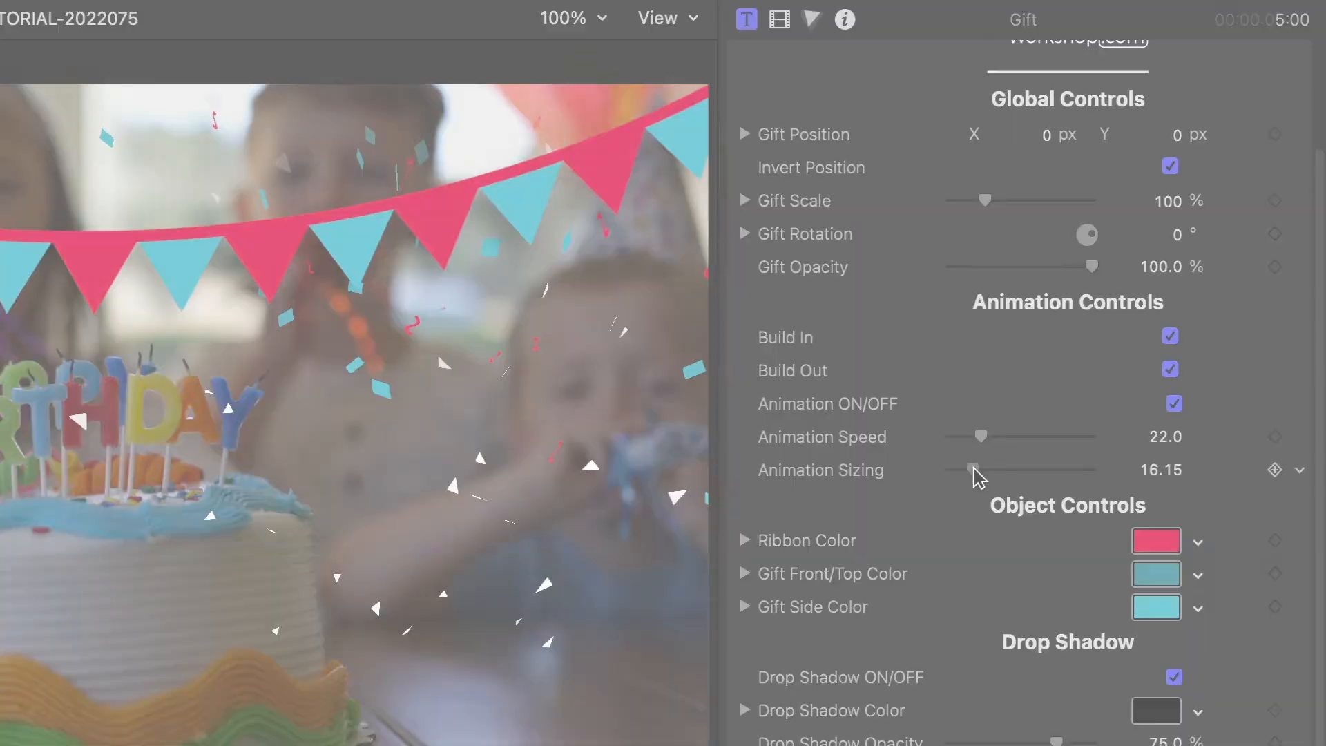